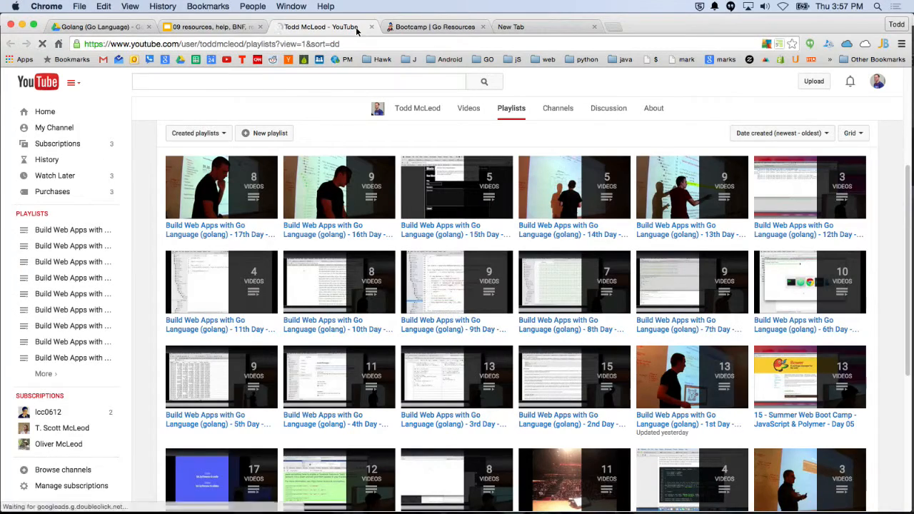
Scroll through the Bootcamp Go Resources page listing
click(441, 26)
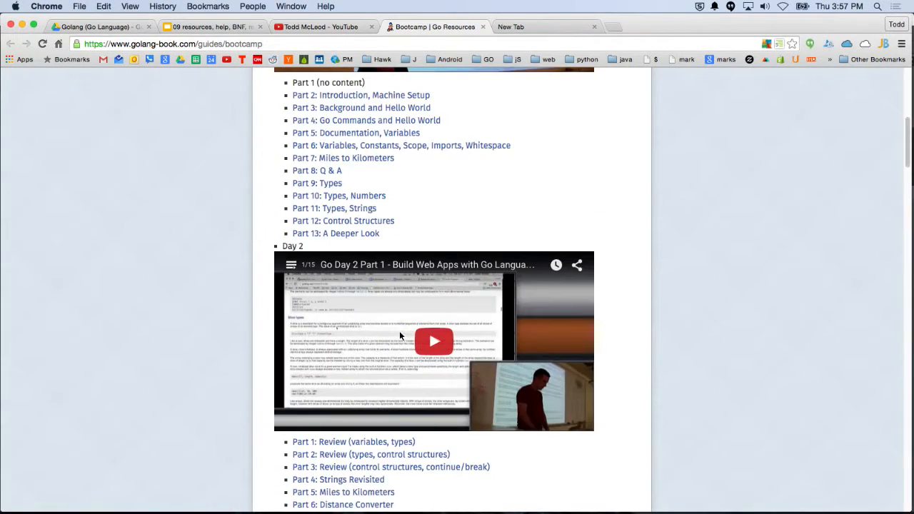
scroll(down, 3)
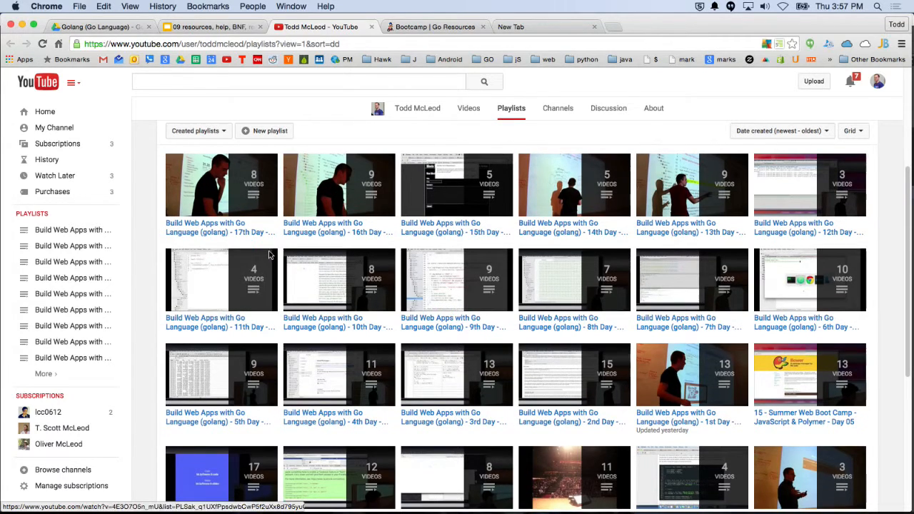
scroll(down, 3)
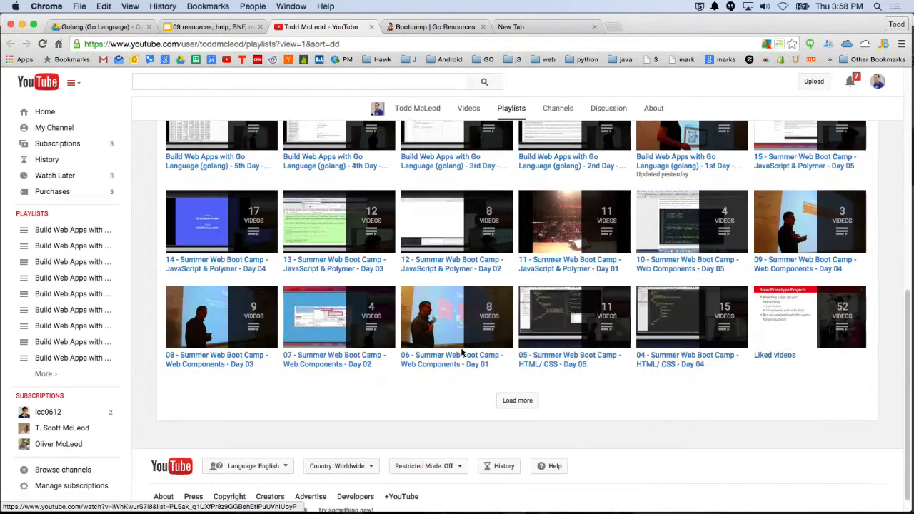
Return to the deck, deselect the Bootcamp Videos link, and select slide 6, Go by Example
click(342, 27)
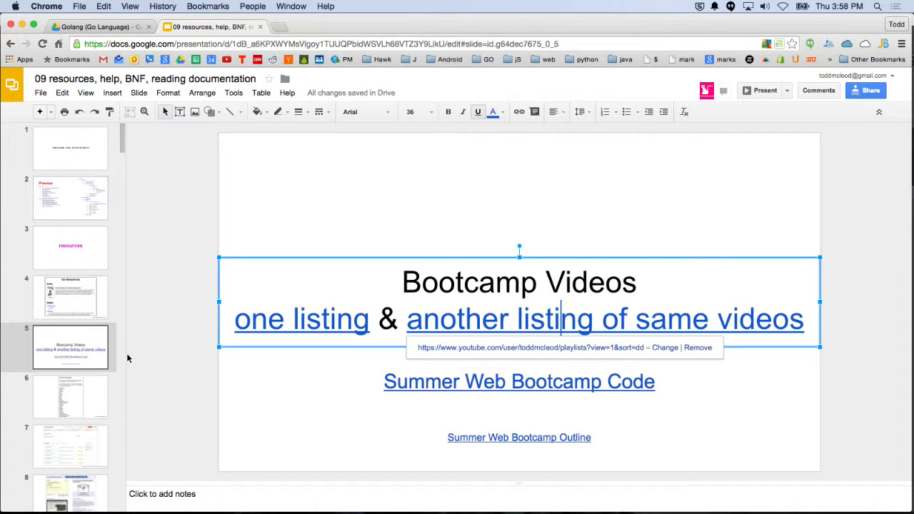
click(170, 377)
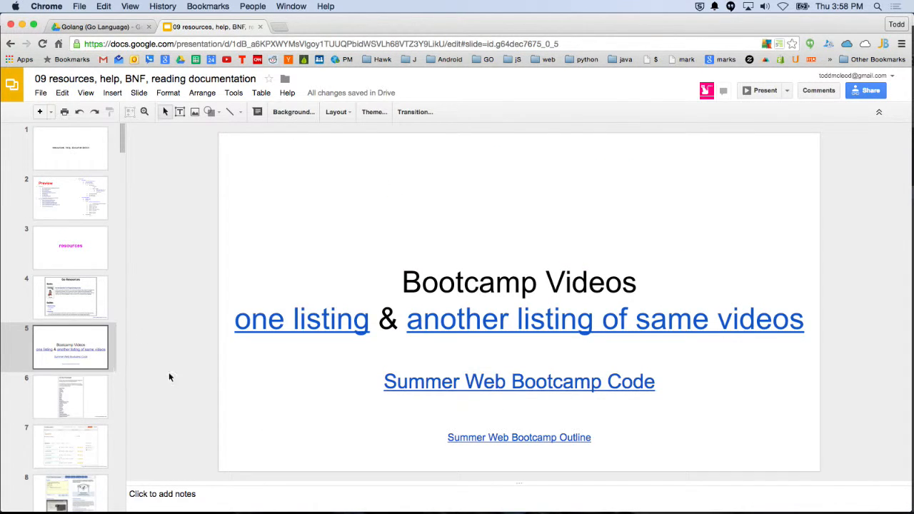
click(70, 396)
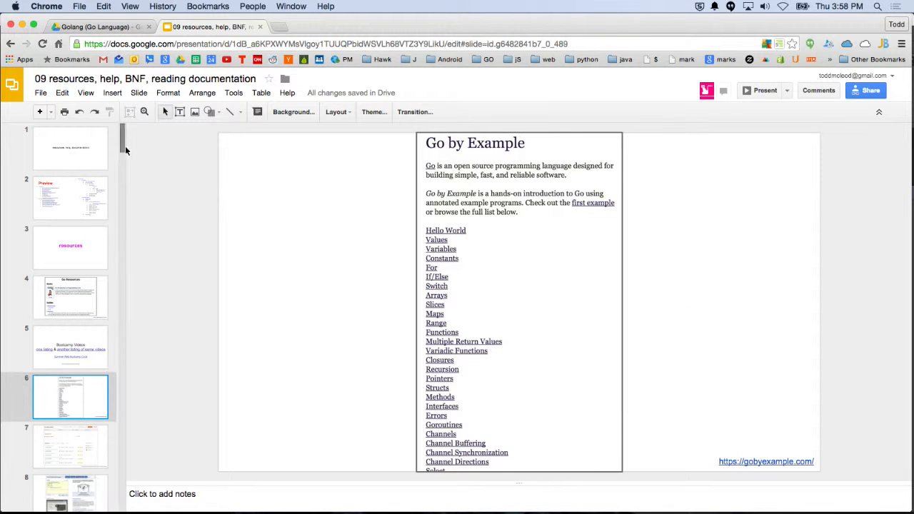
click(86, 93)
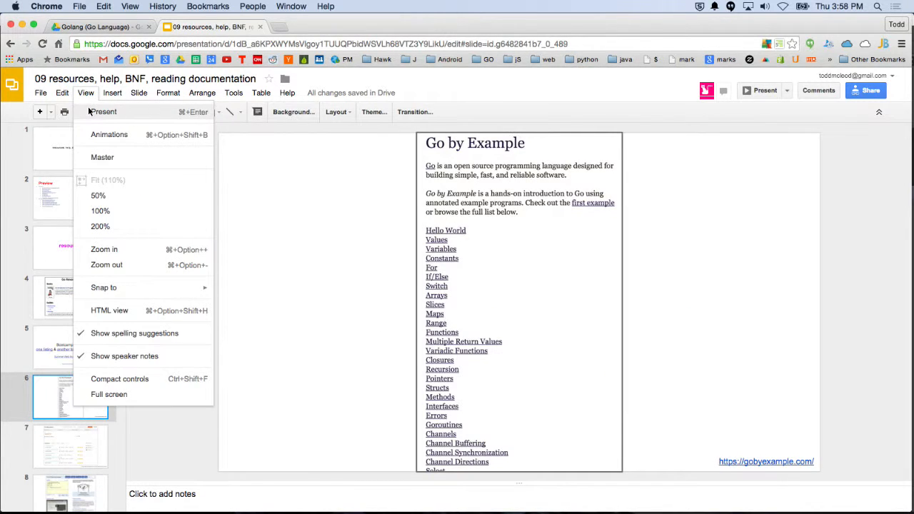